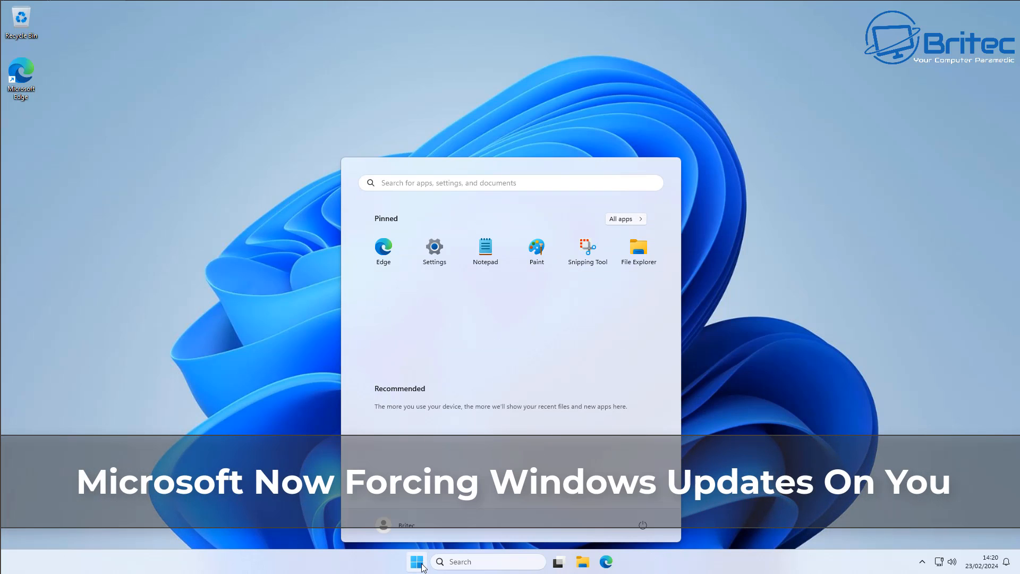
mouse_move(435, 250)
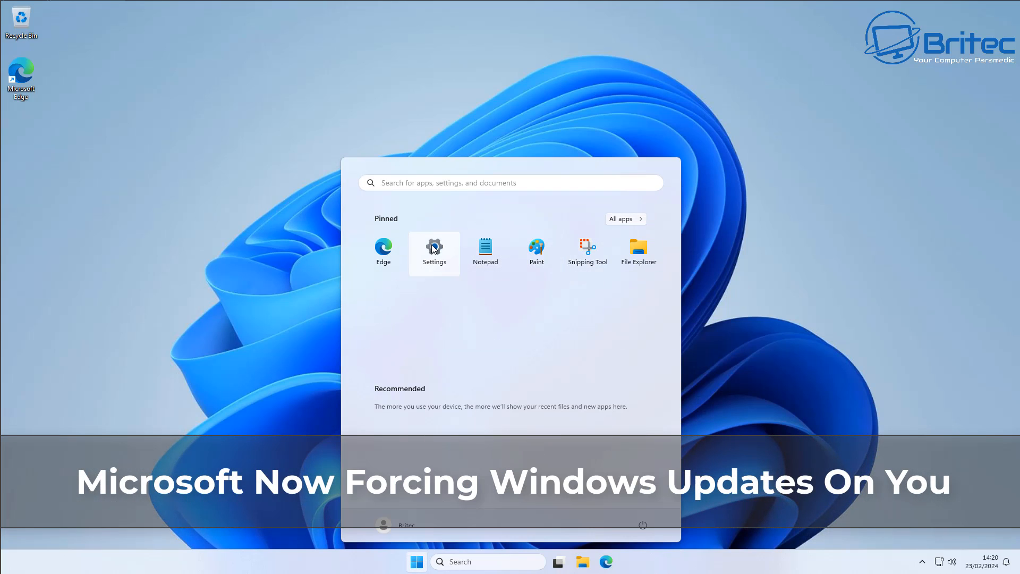
Launch Settings from the Start menu's pinned apps to reach its Home page.
click(434, 252)
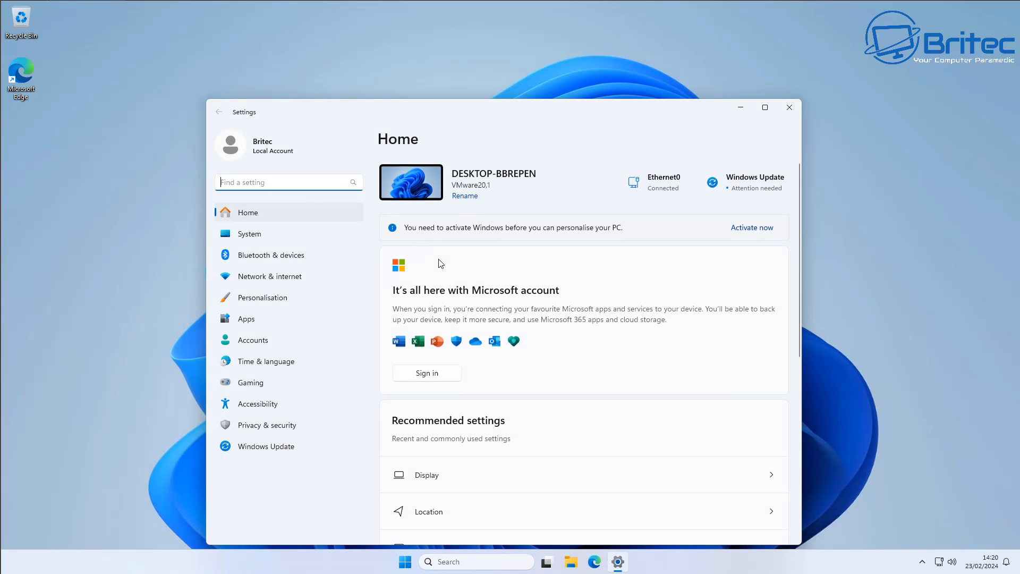
mouse_move(266, 446)
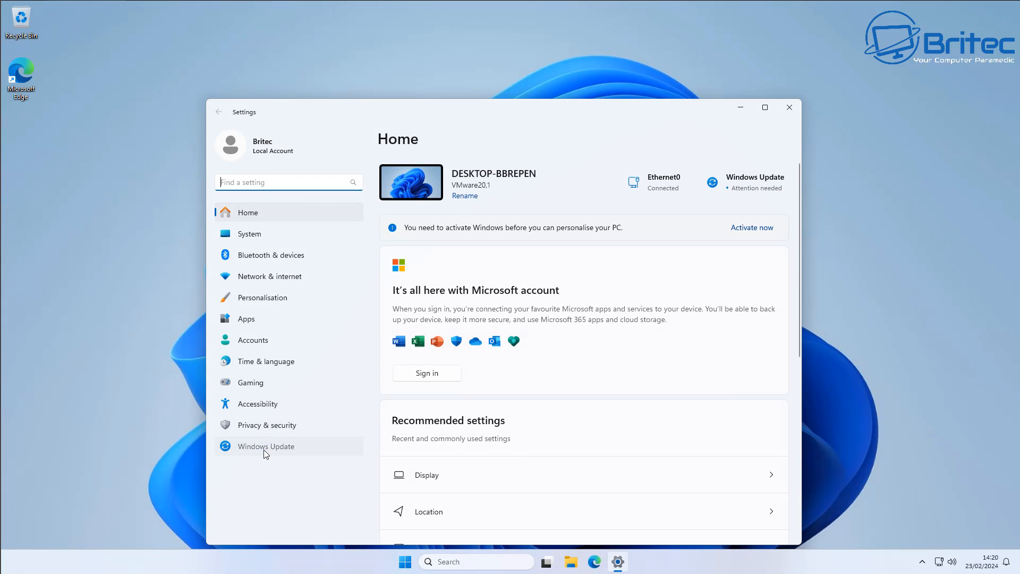
Go to Windows Update and install all available updates, including 23H2.
click(265, 446)
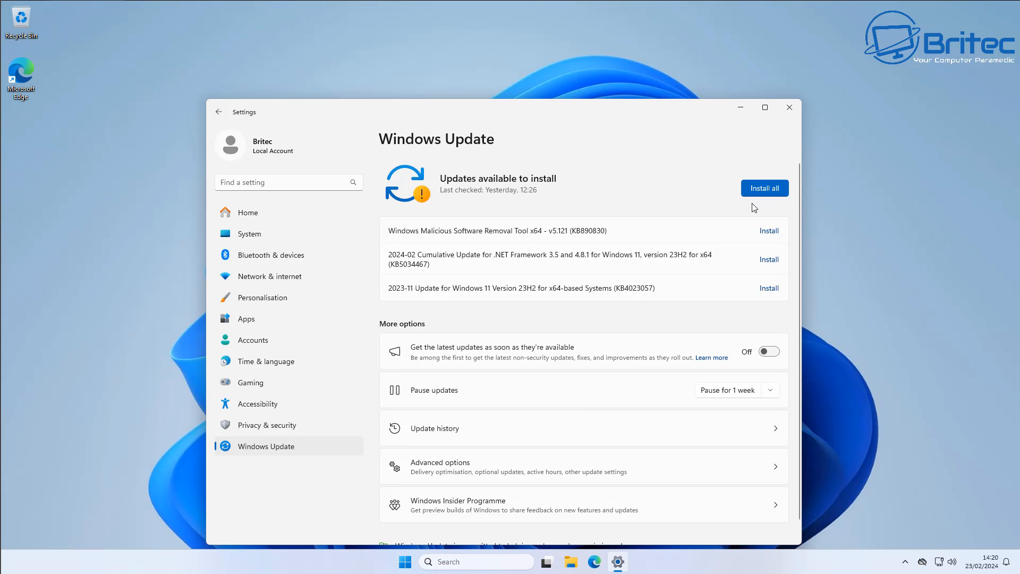
mouse_move(765, 199)
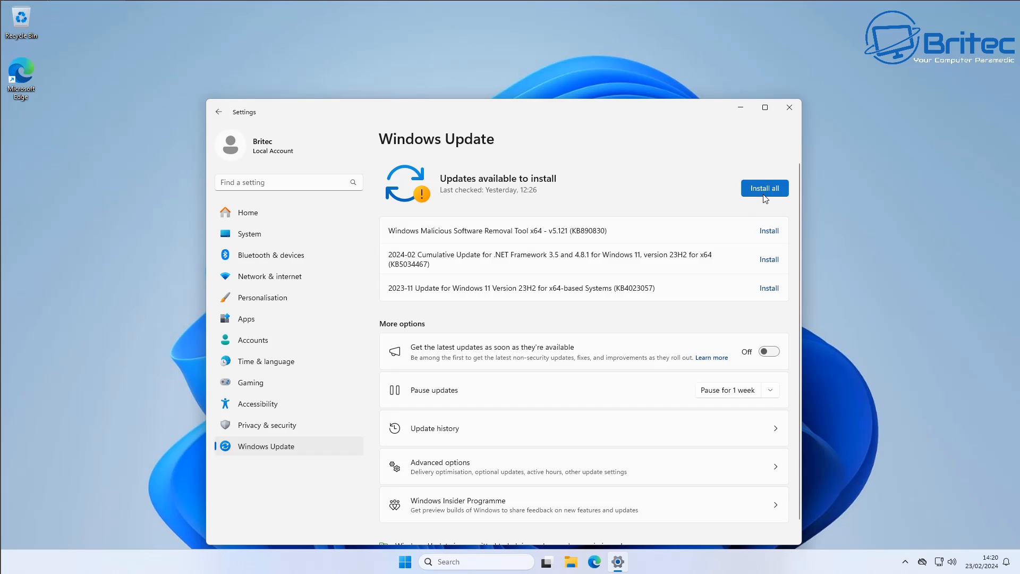
click(765, 188)
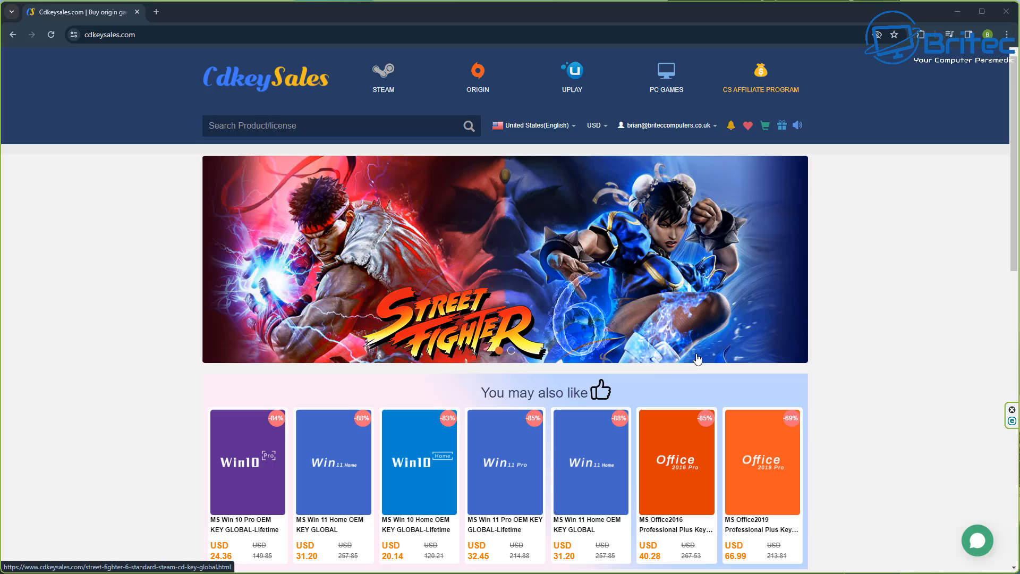
mouse_move(517, 483)
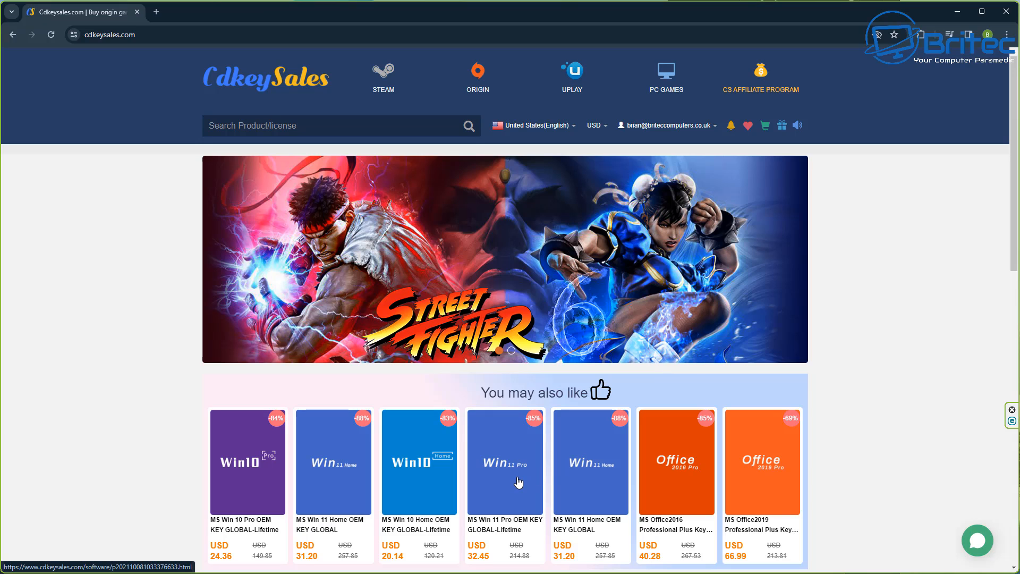
Add the MS Win 11 Pro OEM KEY GLOBAL-Lifetime product to the cart via Buy Now.
click(504, 461)
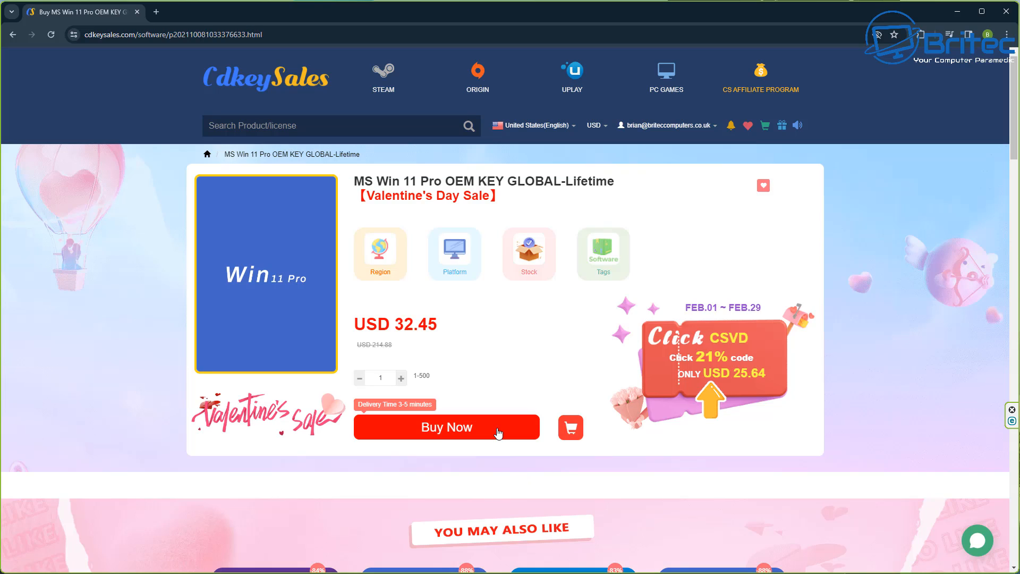
click(447, 427)
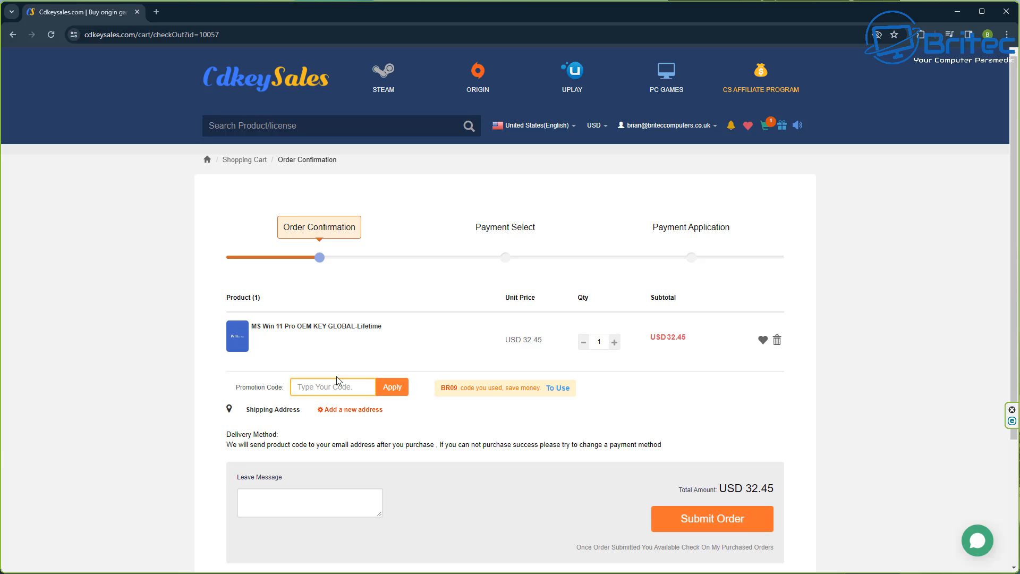
Apply promotion code BR09 to cut the price to USD 22.71 and submit the order.
text(BR)
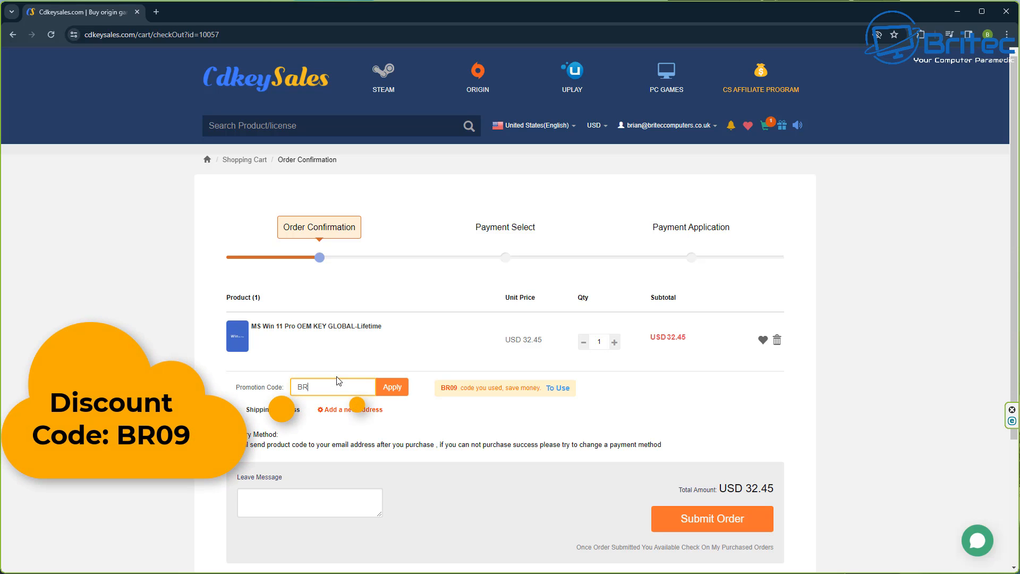
text(09)
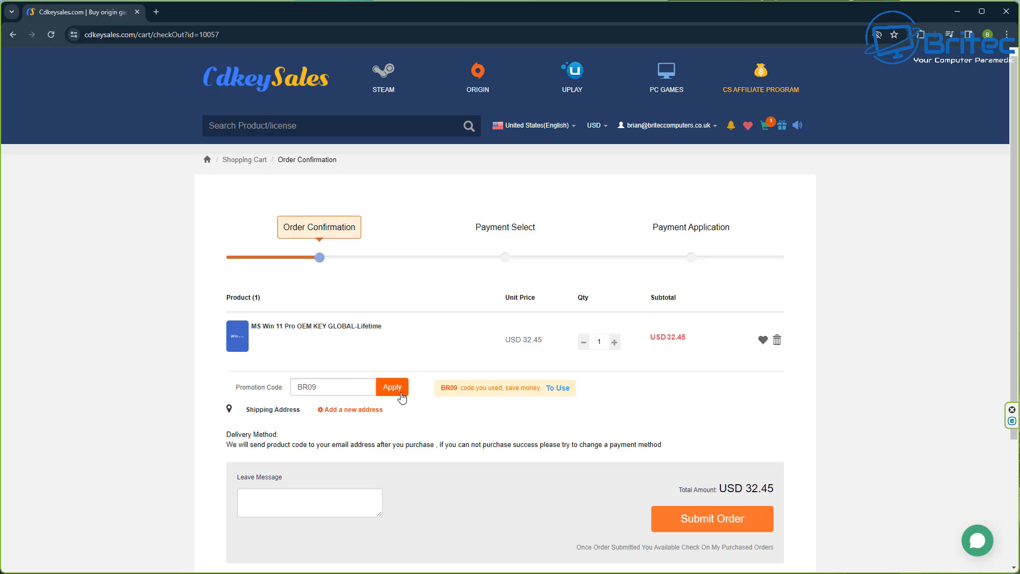
click(391, 387)
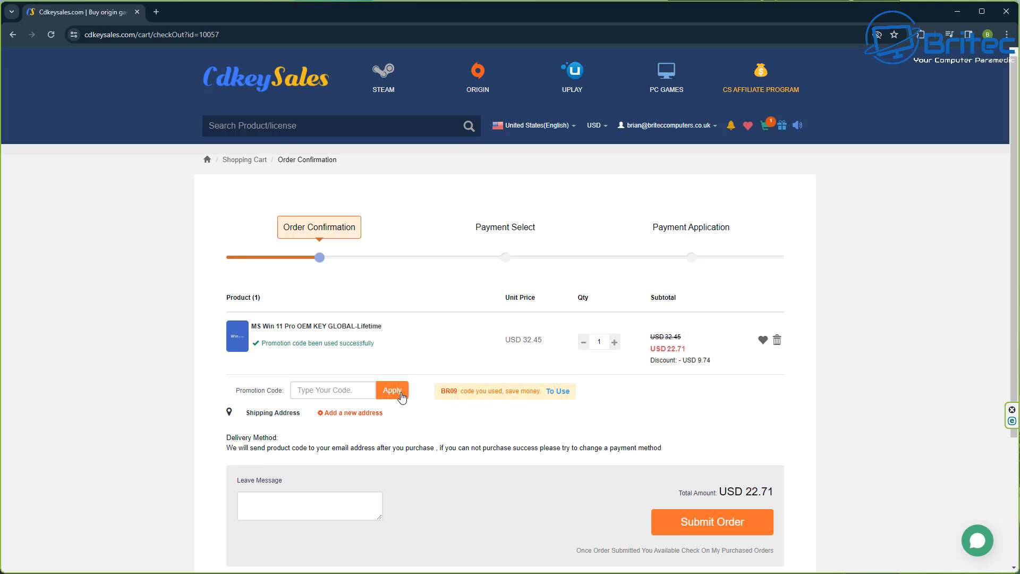
mouse_move(495, 420)
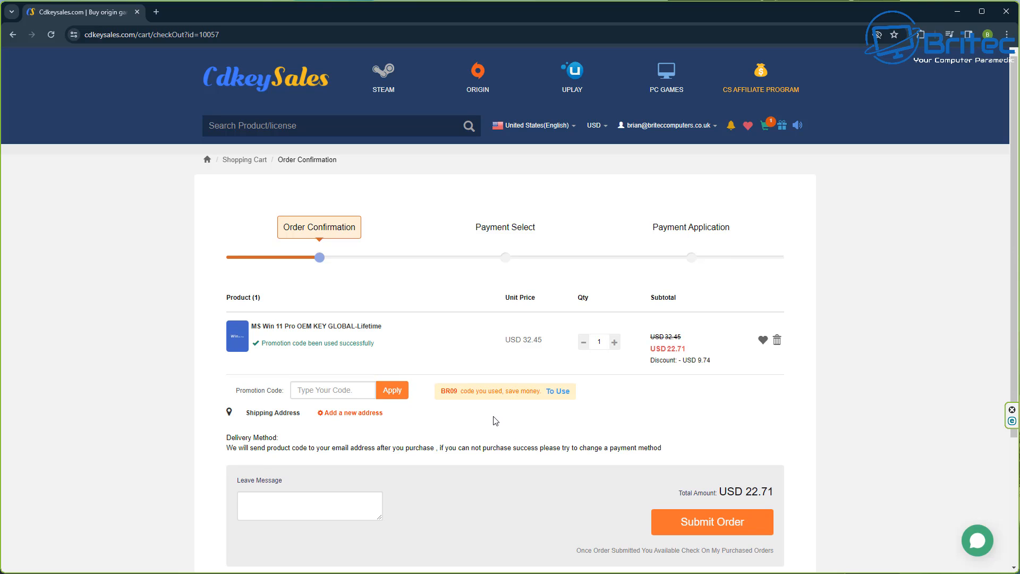
click(713, 522)
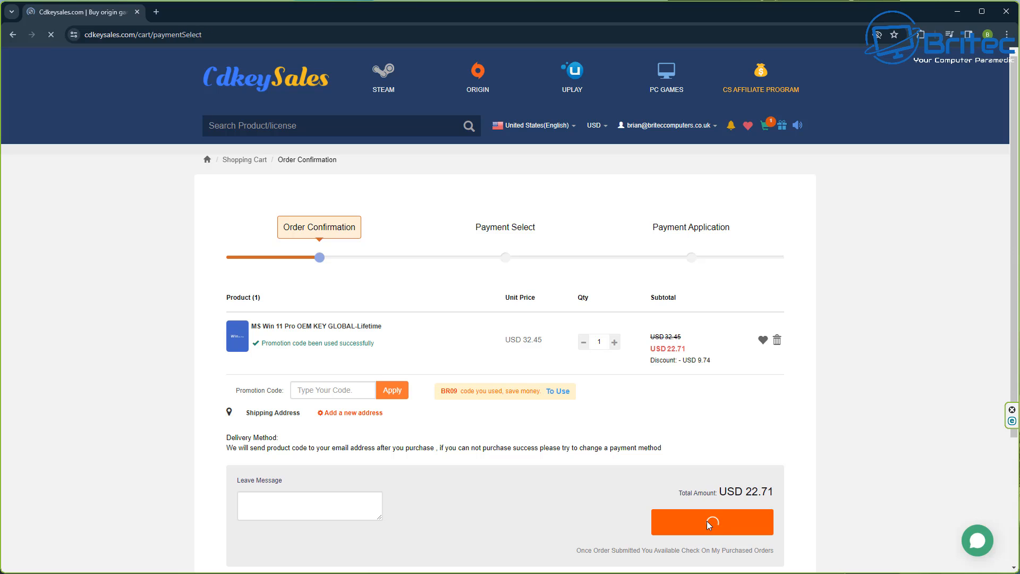
click(712, 522)
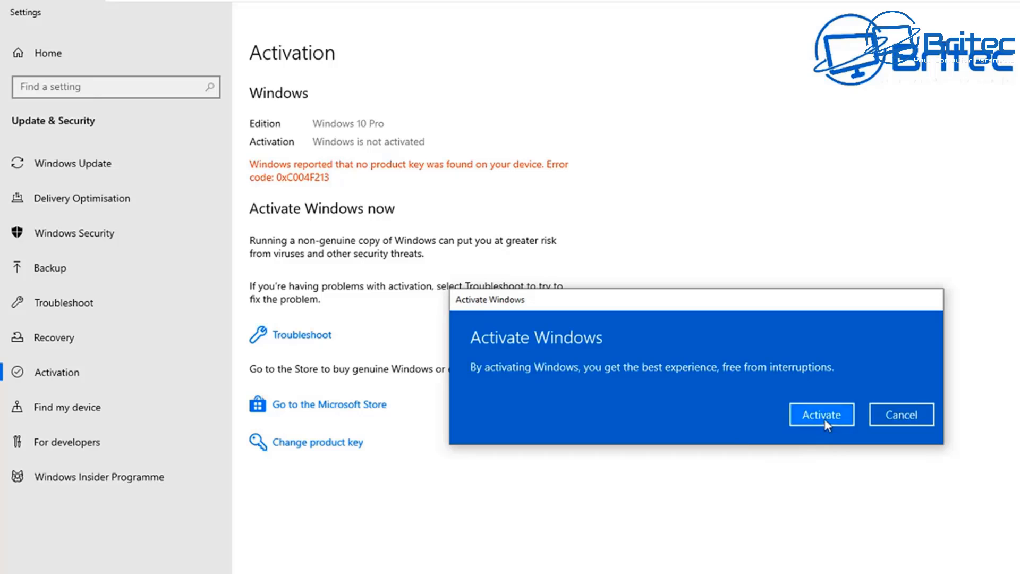
Confirm Activate in the Activate Windows dialog for Windows 10 Pro.
click(821, 415)
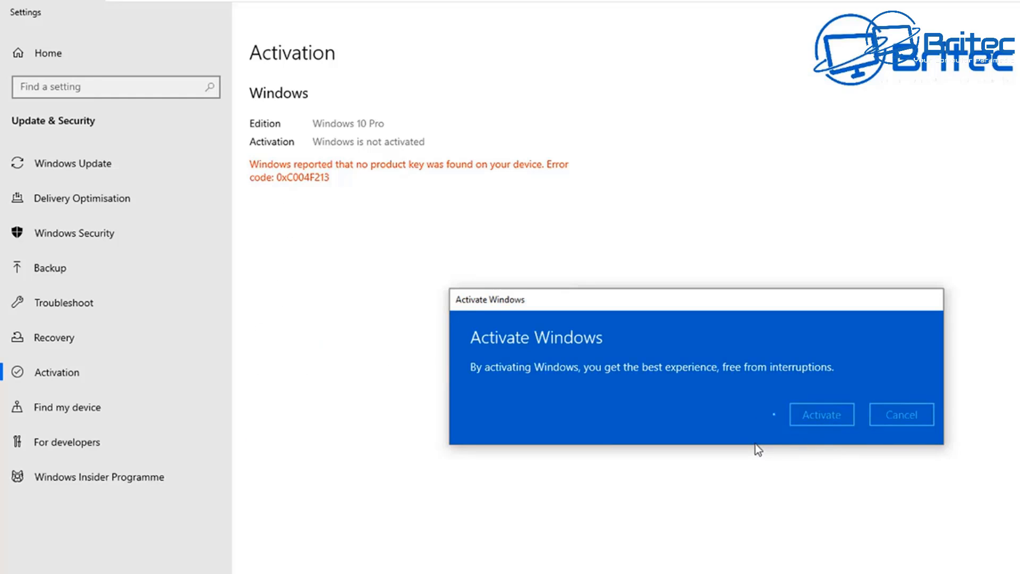
click(822, 415)
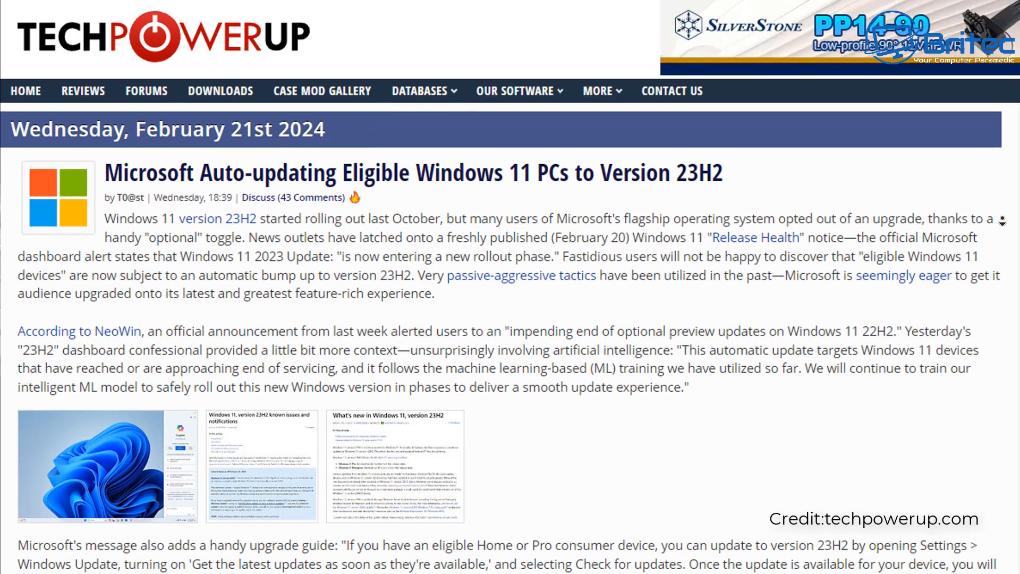
scroll(down, 3)
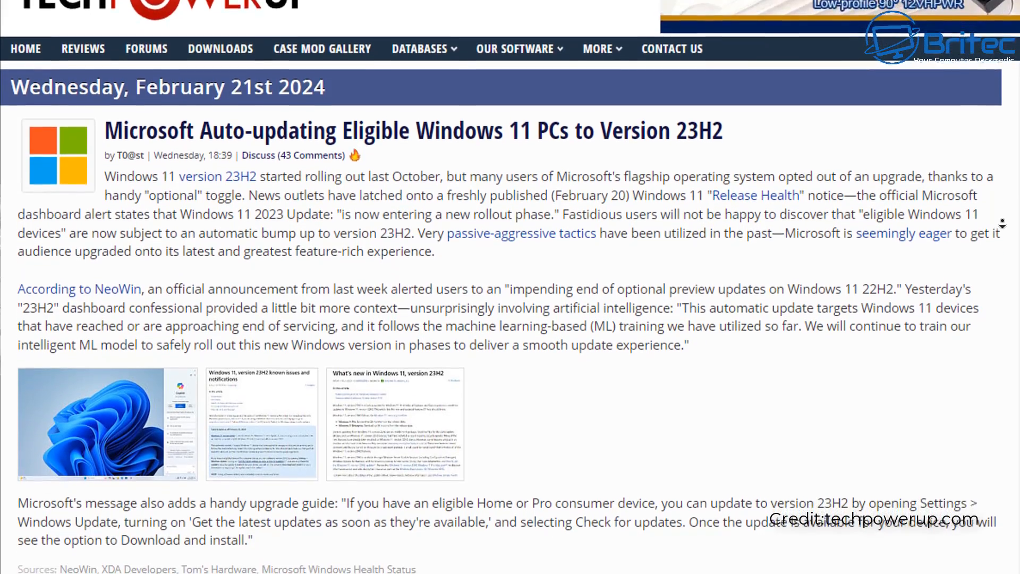
scroll(down, 3)
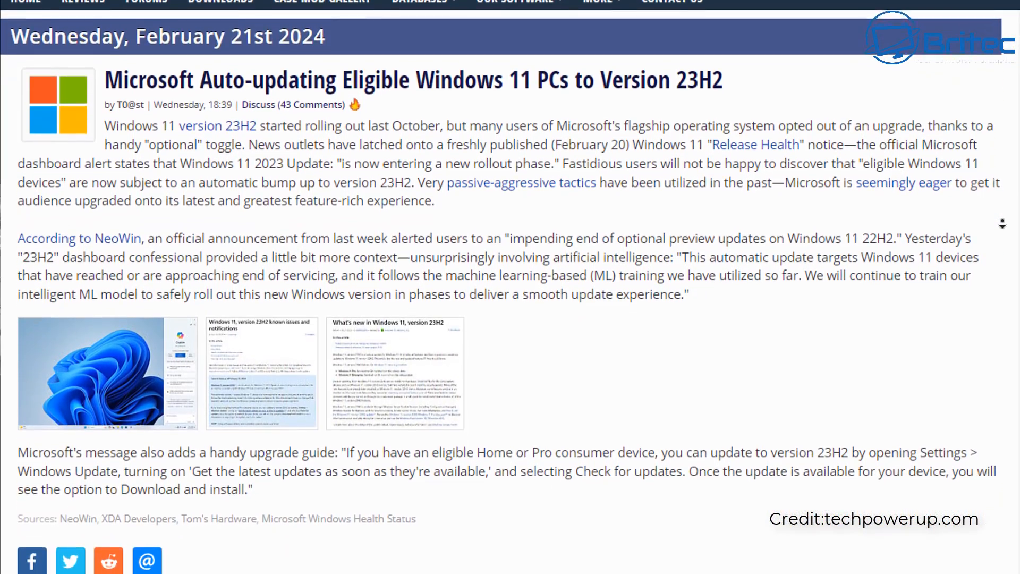
scroll(down, 3)
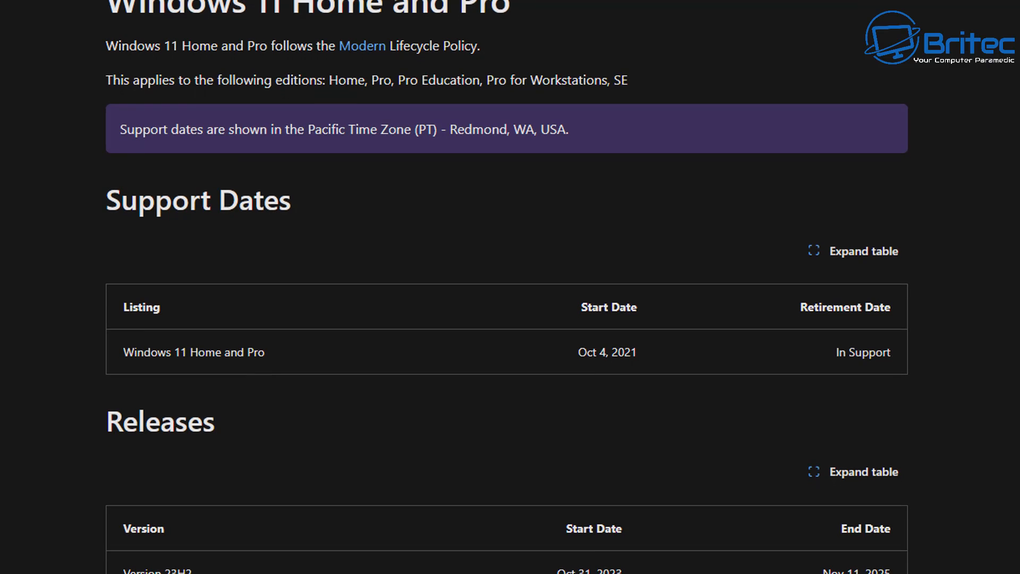
Scroll down to the Releases table showing 23H2 ending Nov 11, 2025.
scroll(down, 3)
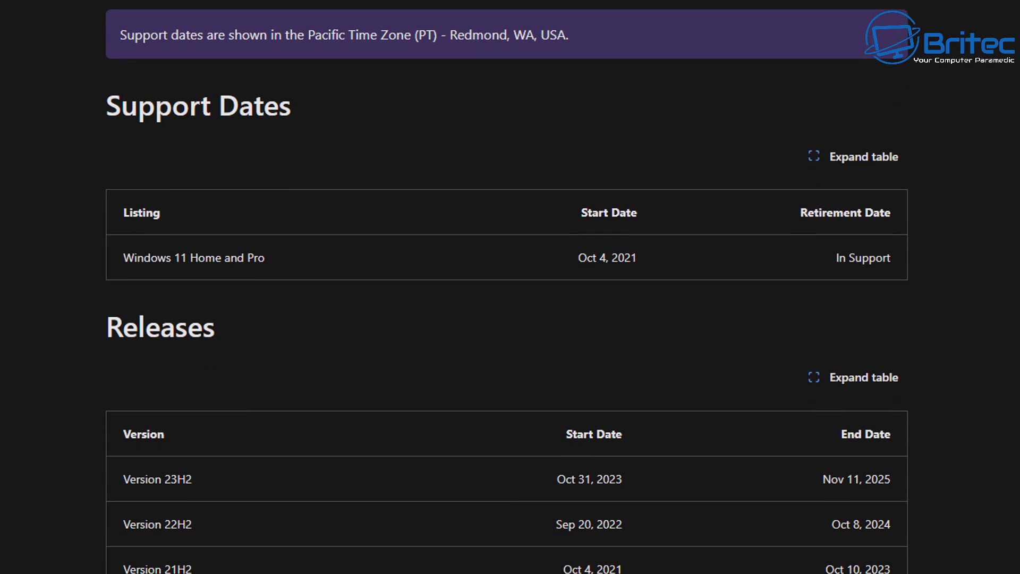
scroll(down, 3)
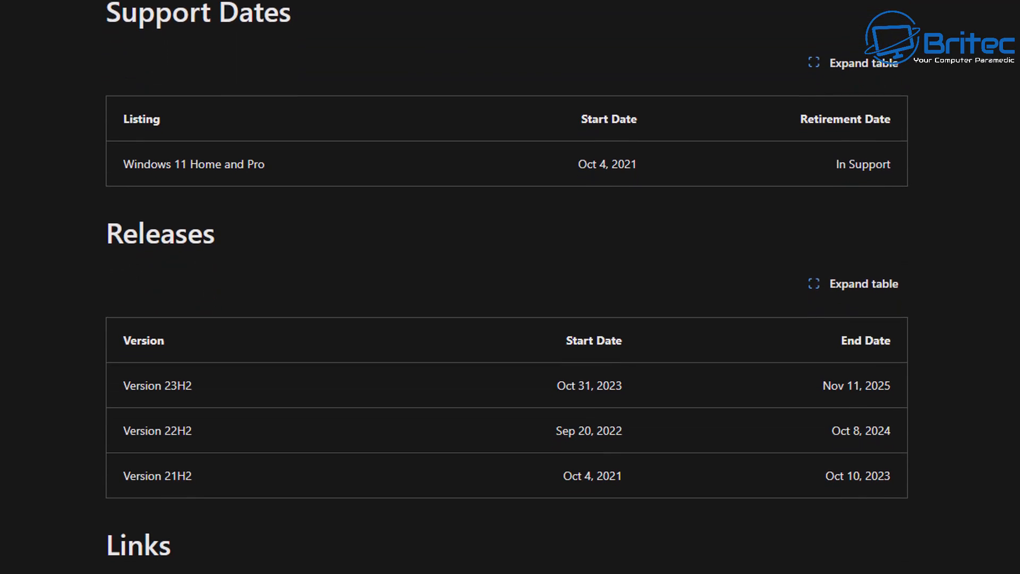
scroll(down, 3)
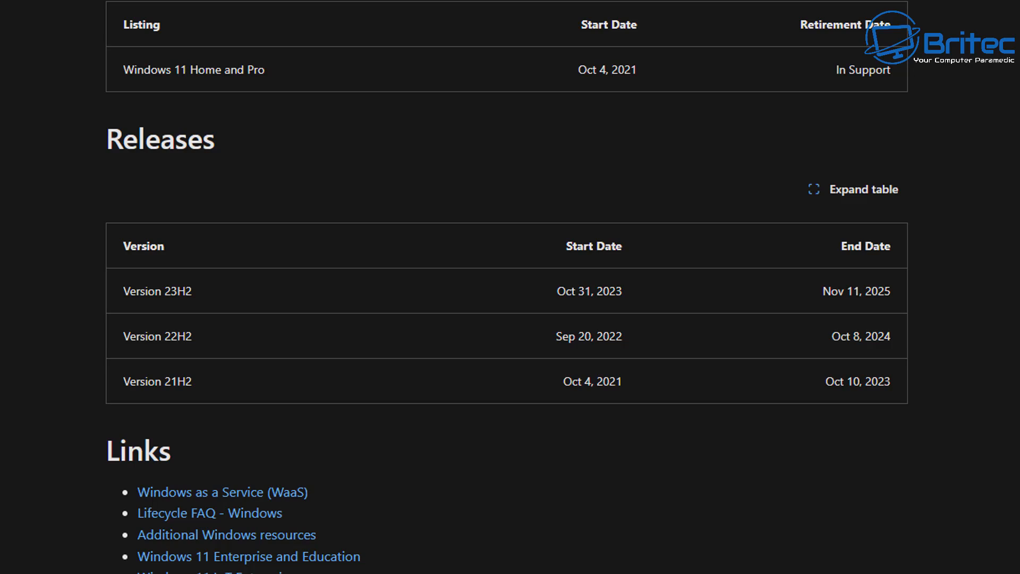
scroll(down, 3)
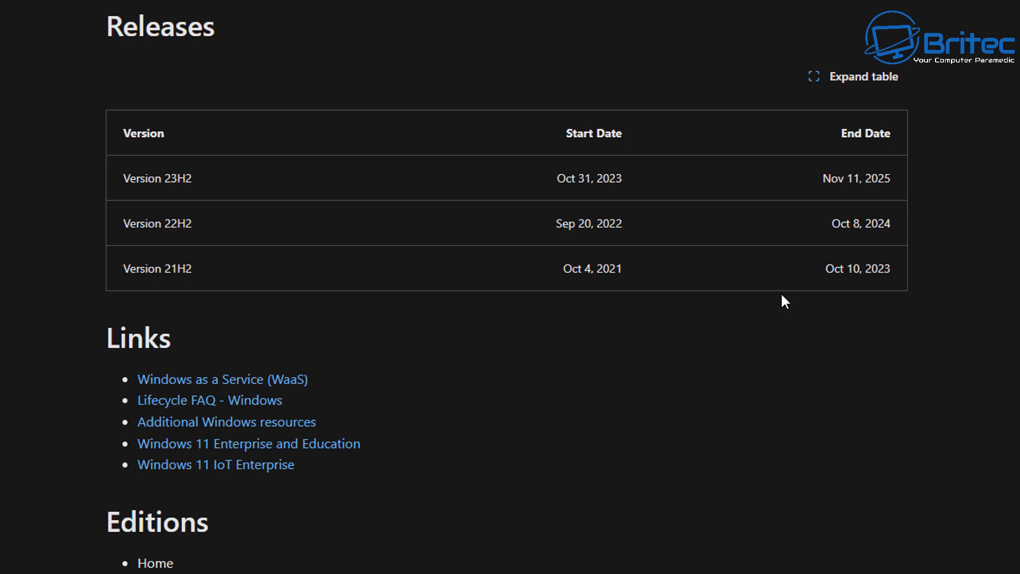
mouse_move(781, 316)
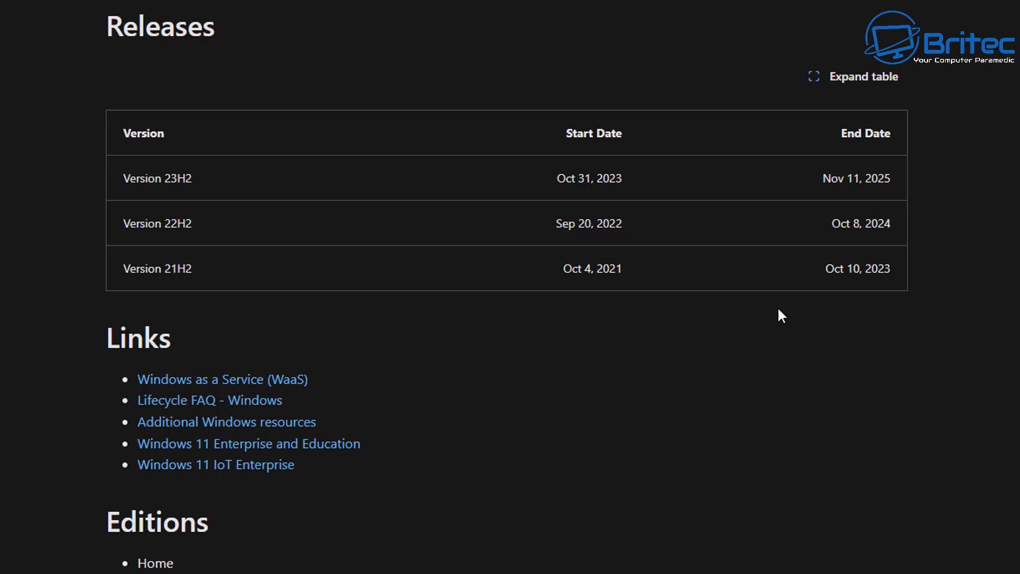
mouse_move(76, 271)
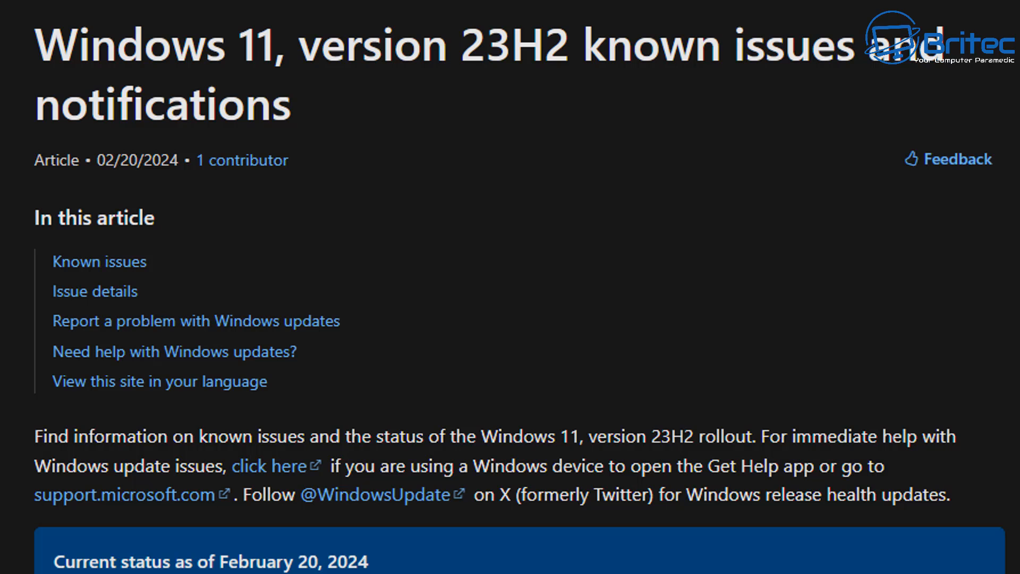
Scroll through the 23H2 known issues page to the February 20, 2024 rollout status notice.
scroll(down, 3)
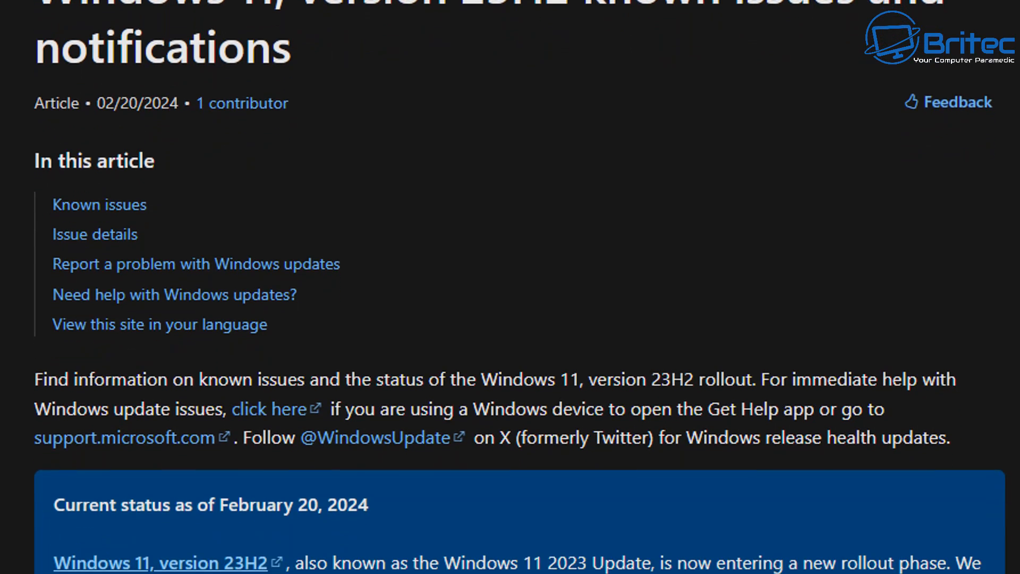
scroll(down, 3)
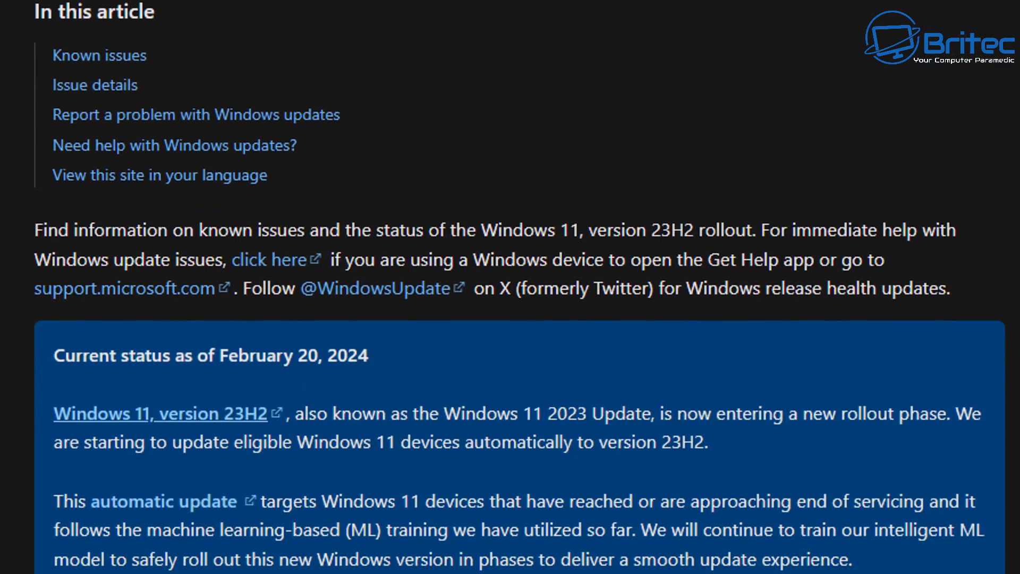
scroll(down, 3)
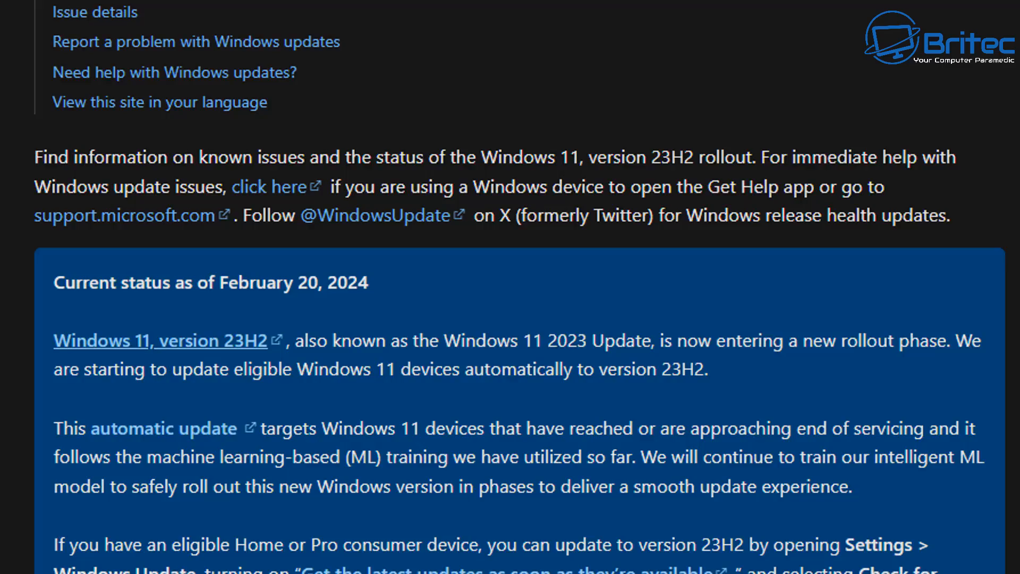
scroll(down, 3)
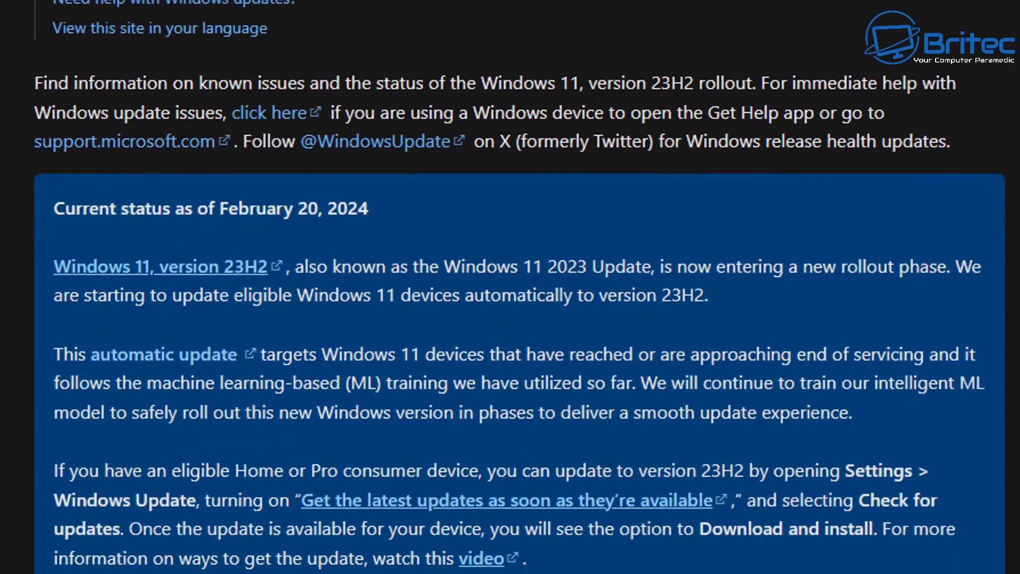
scroll(down, 3)
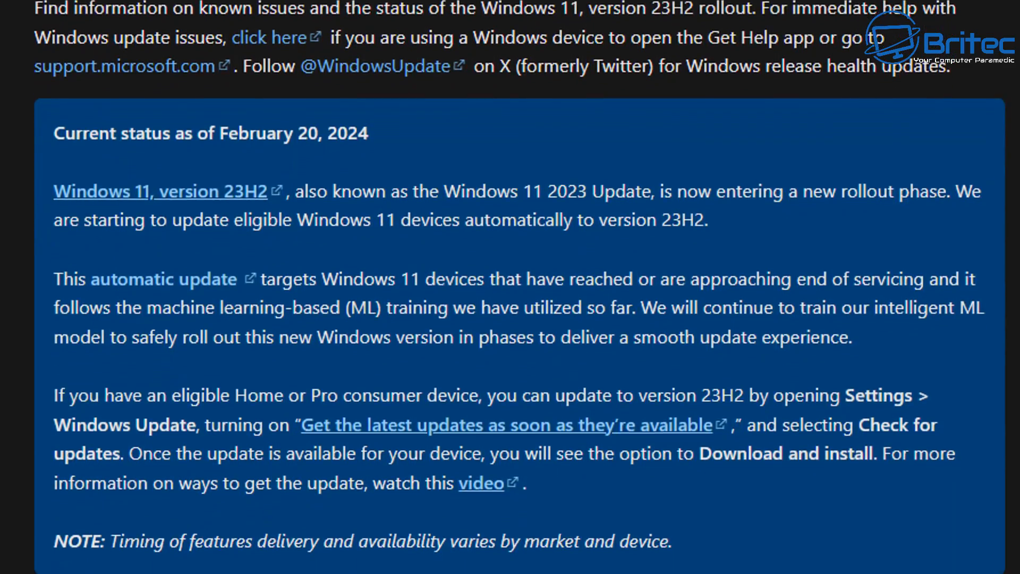
scroll(down, 3)
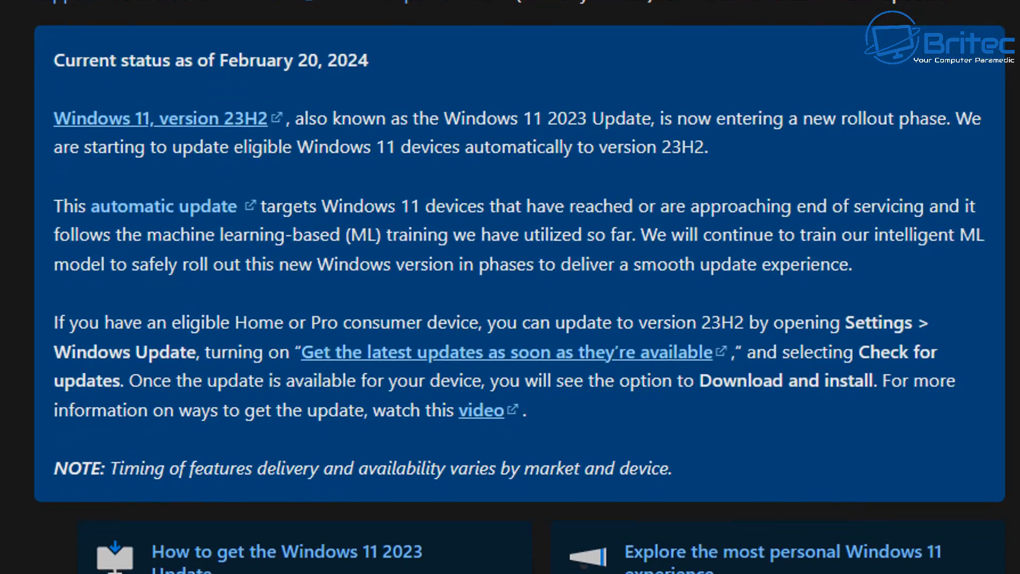
scroll(down, 3)
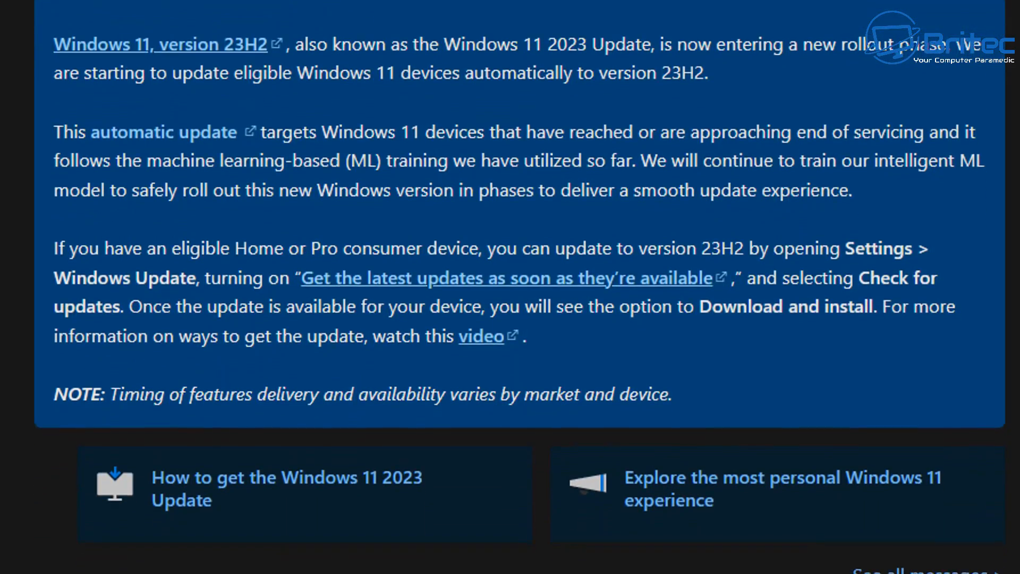
scroll(down, 3)
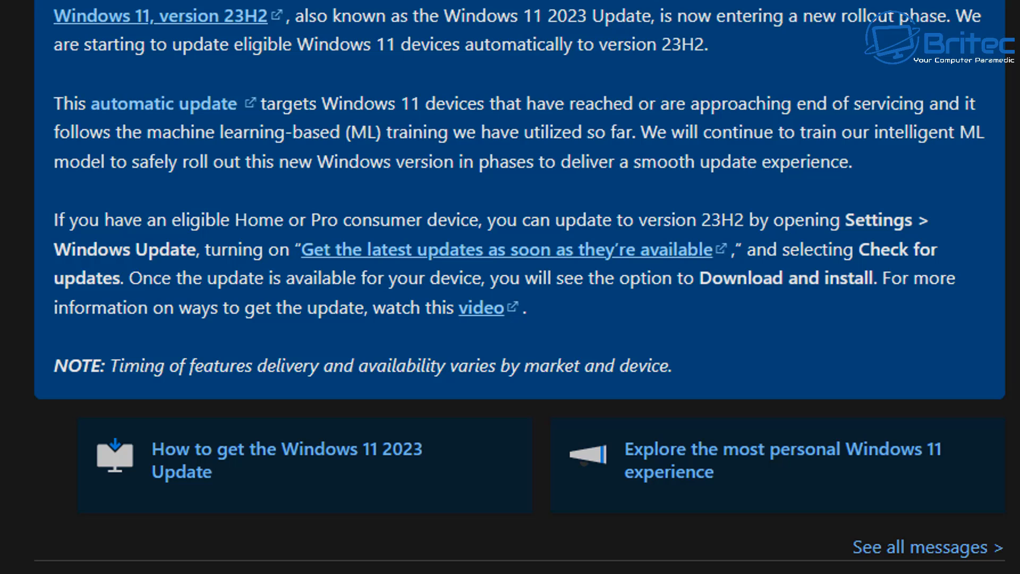
mouse_move(781, 460)
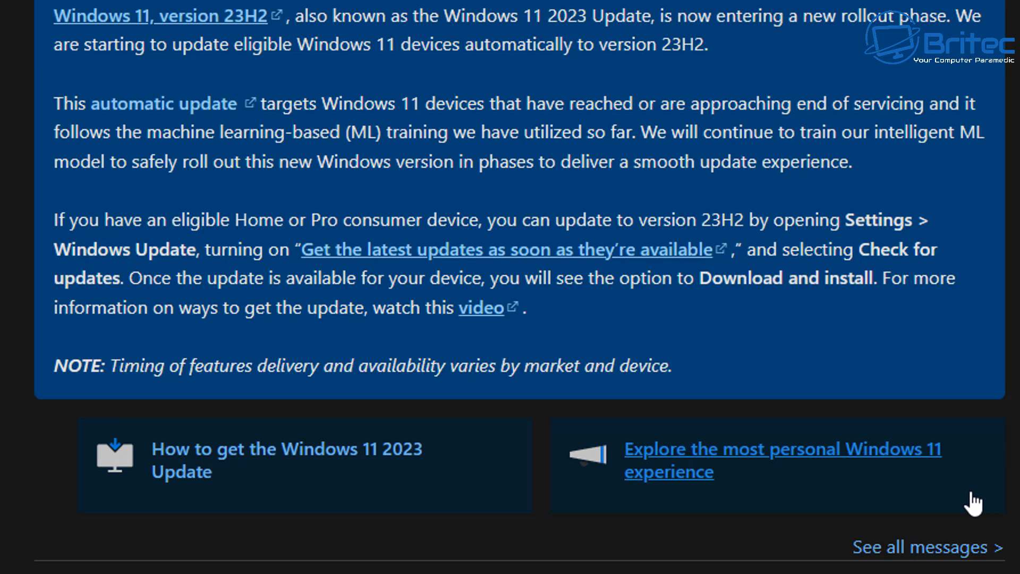